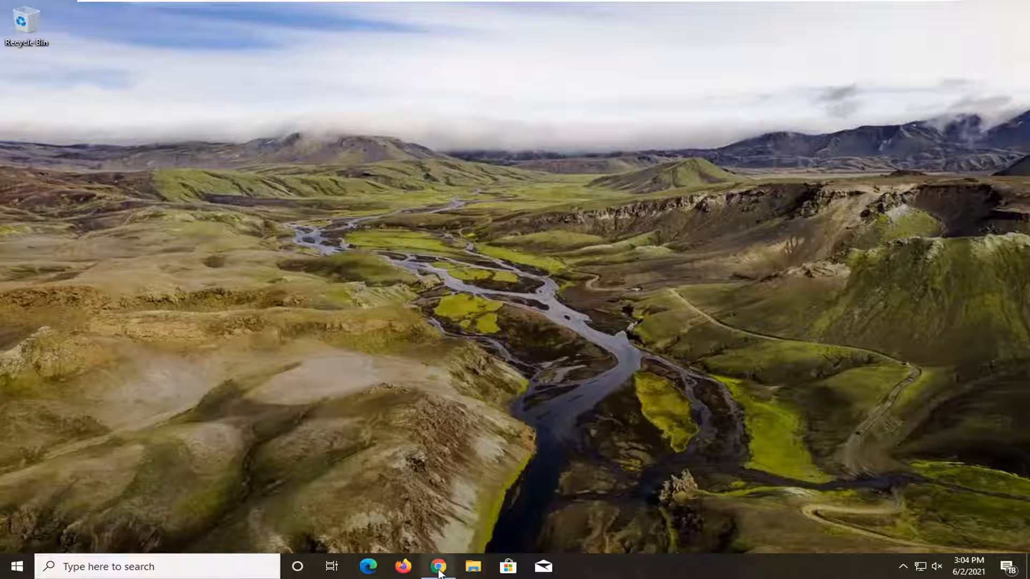
# Step: Launch a new Google Chrome window from the taskbar icon's jump list
pyautogui.rightClick(437, 566)
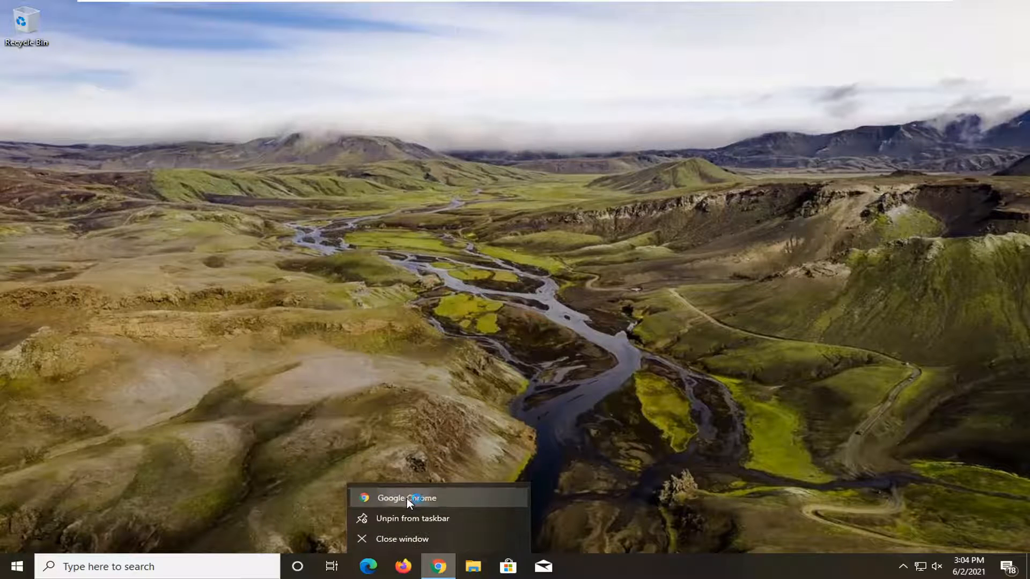
pyautogui.click(408, 498)
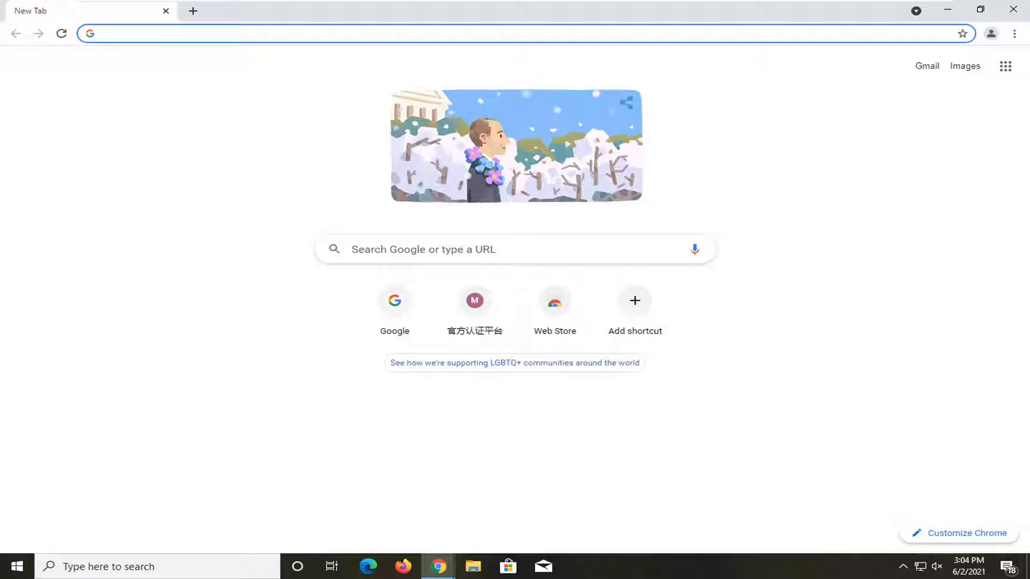
# Step: Search Google for 'xapofx1_1.dll download' via the address bar suggestion
pyautogui.write('xapofx1_1.dl')
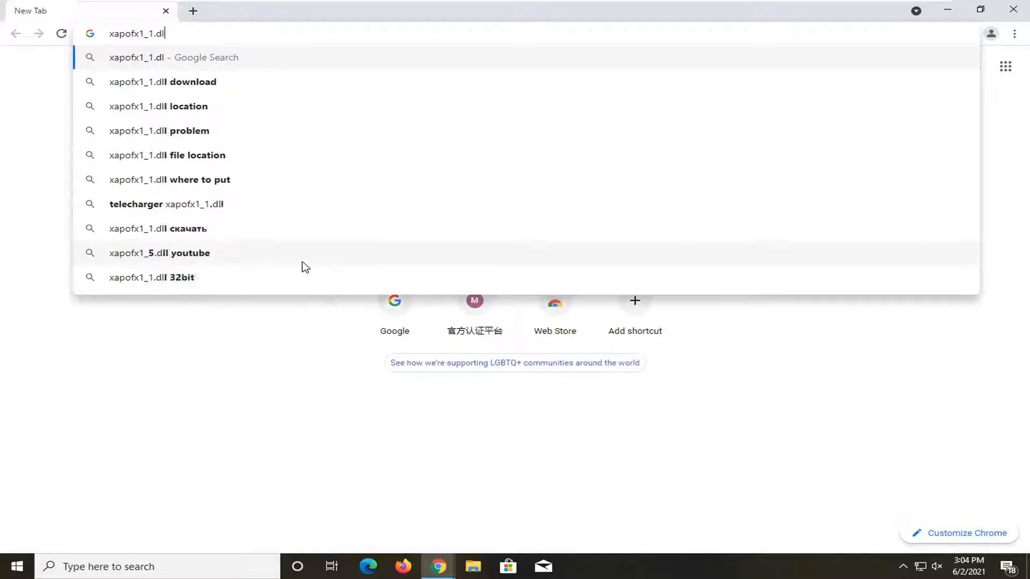
pyautogui.click(163, 82)
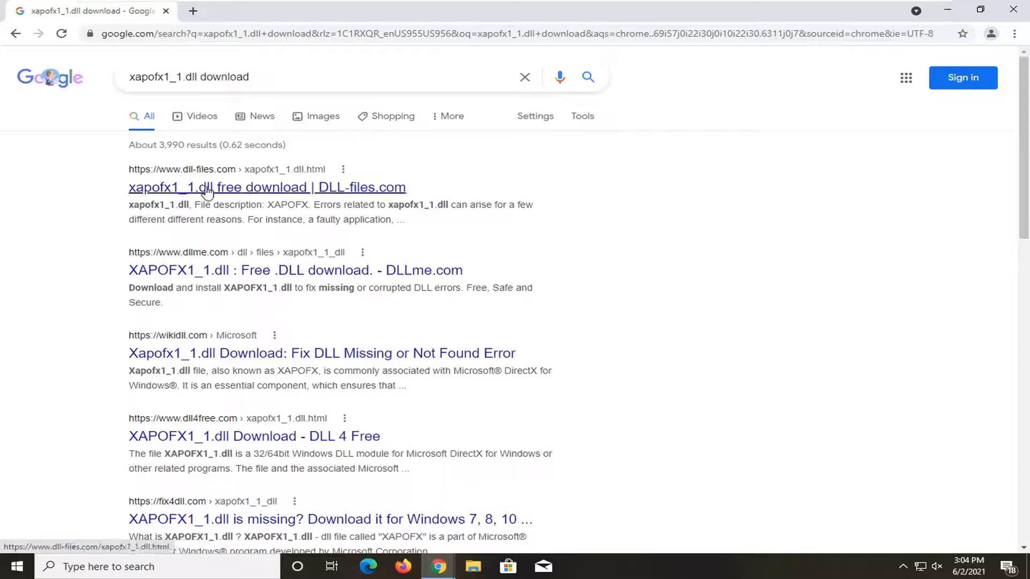
# Step: Download the 64-bit xapofx1_1.dll version 9.24.1400.0 zip from DLL-files.com
pyautogui.click(208, 187)
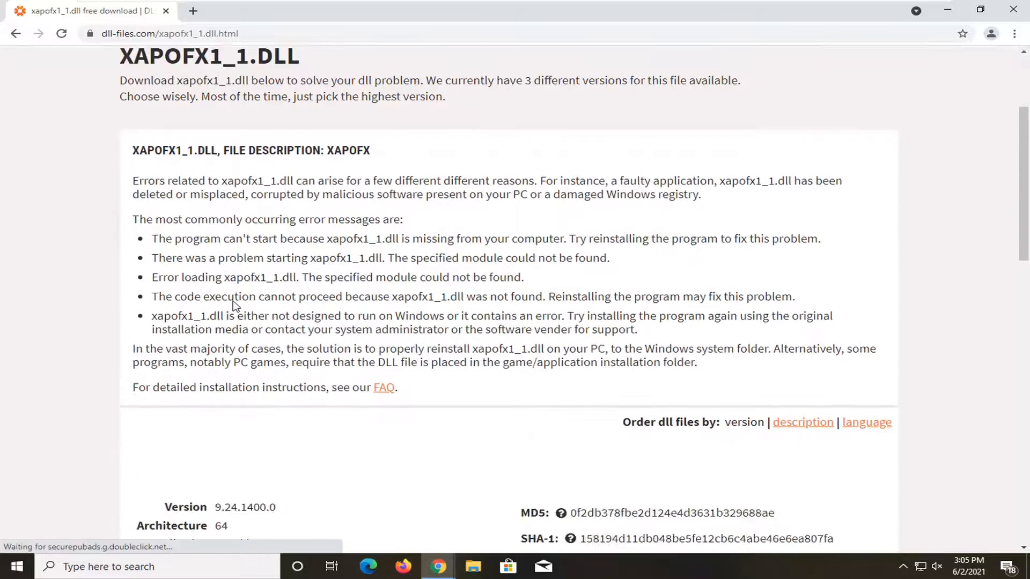
pyautogui.scroll(-3)
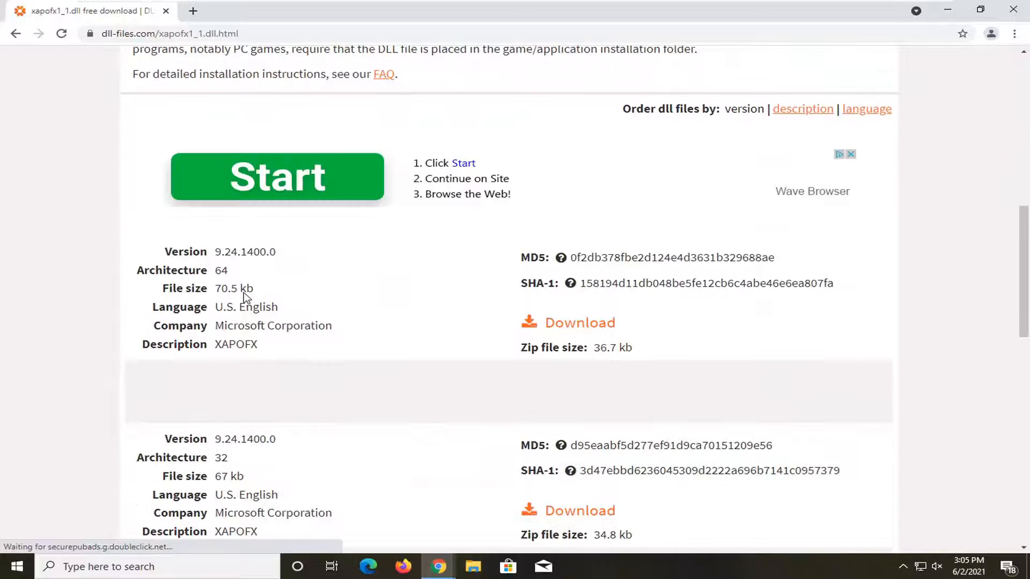
pyautogui.scroll(-3)
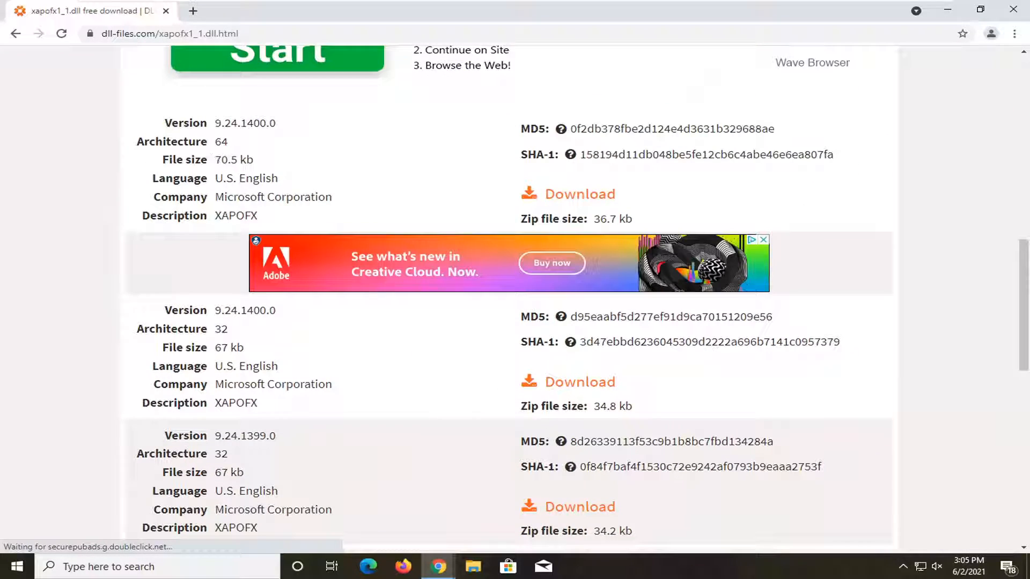
pyautogui.click(579, 194)
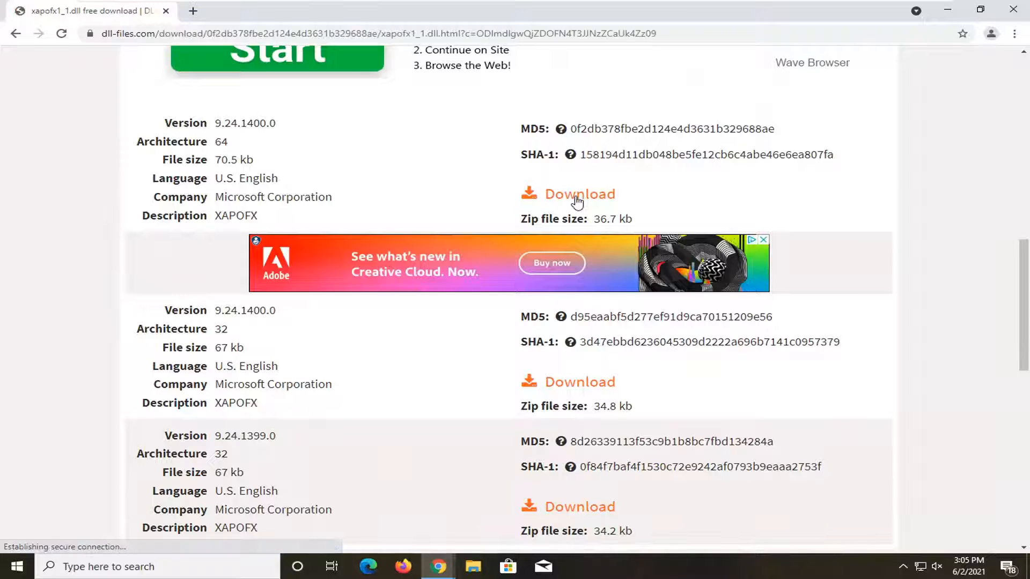
pyautogui.click(578, 194)
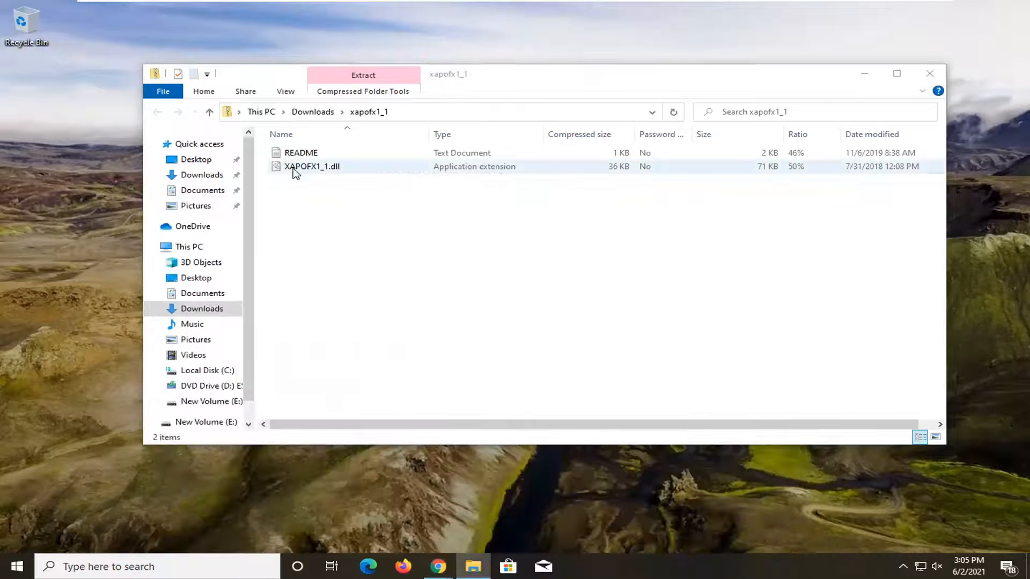
# Step: Extract XAPOFX1_1.dll from the zip to the desktop and go to This PC
pyautogui.click(313, 166)
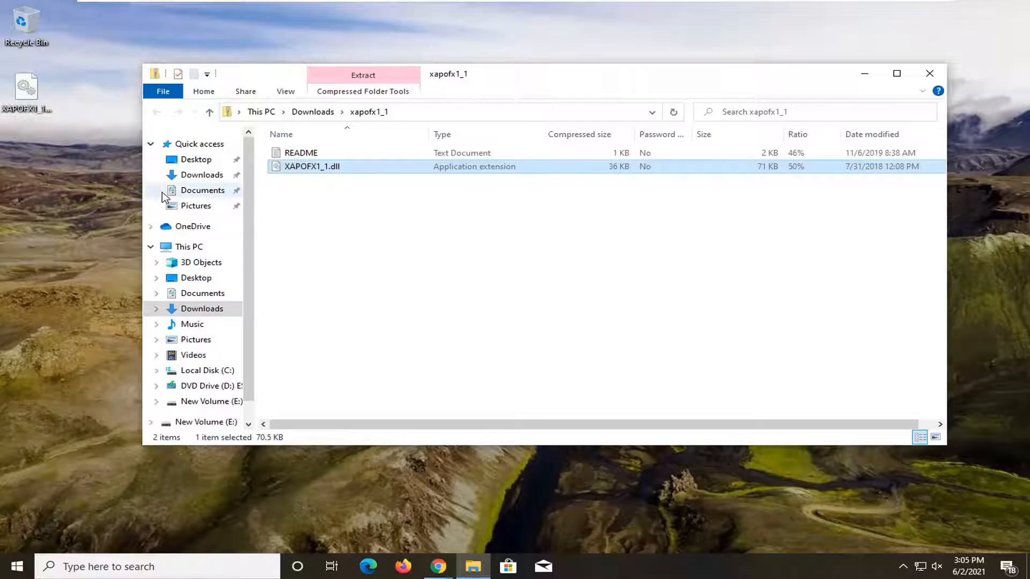
pyautogui.click(189, 247)
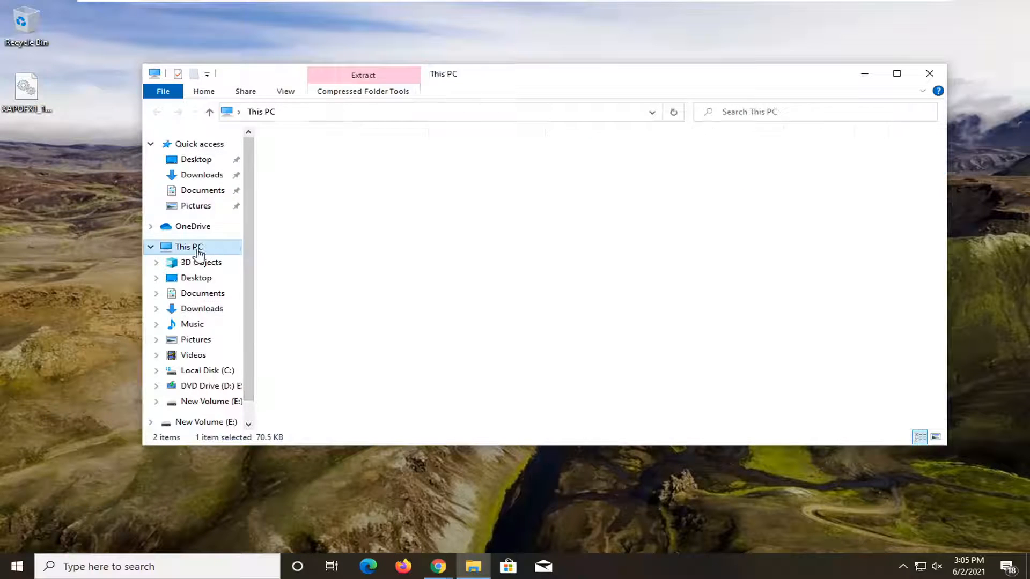
# Step: Navigate into C:\Windows\System32 via Local Disk (C:) and the Windows folder
pyautogui.click(189, 246)
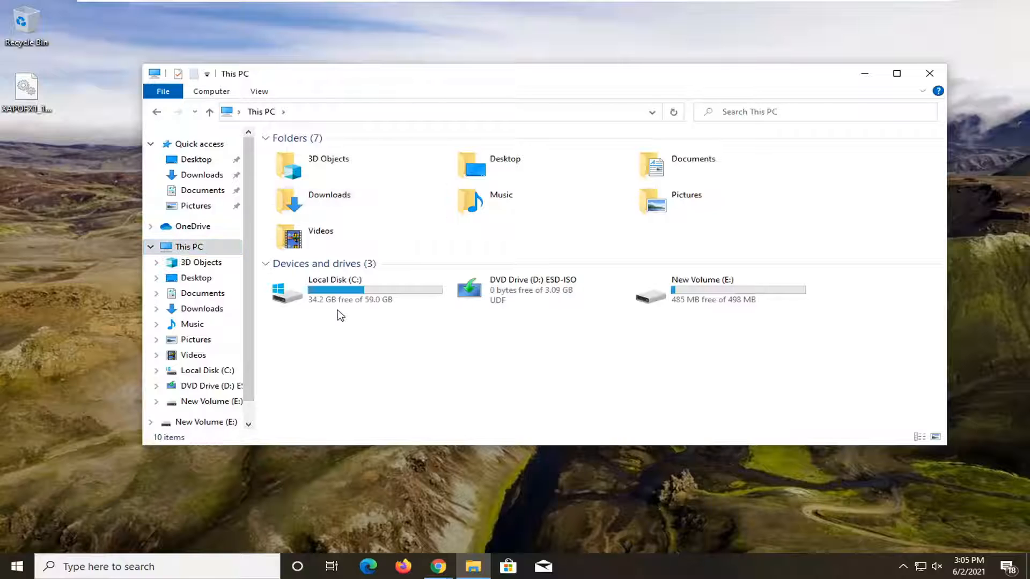
pyautogui.click(350, 291)
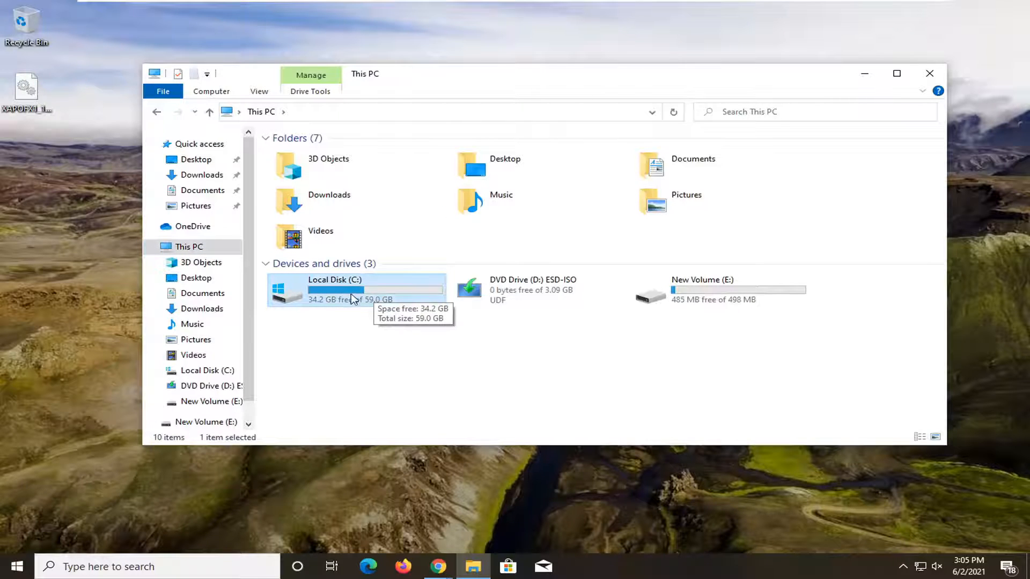
pyautogui.doubleClick(335, 290)
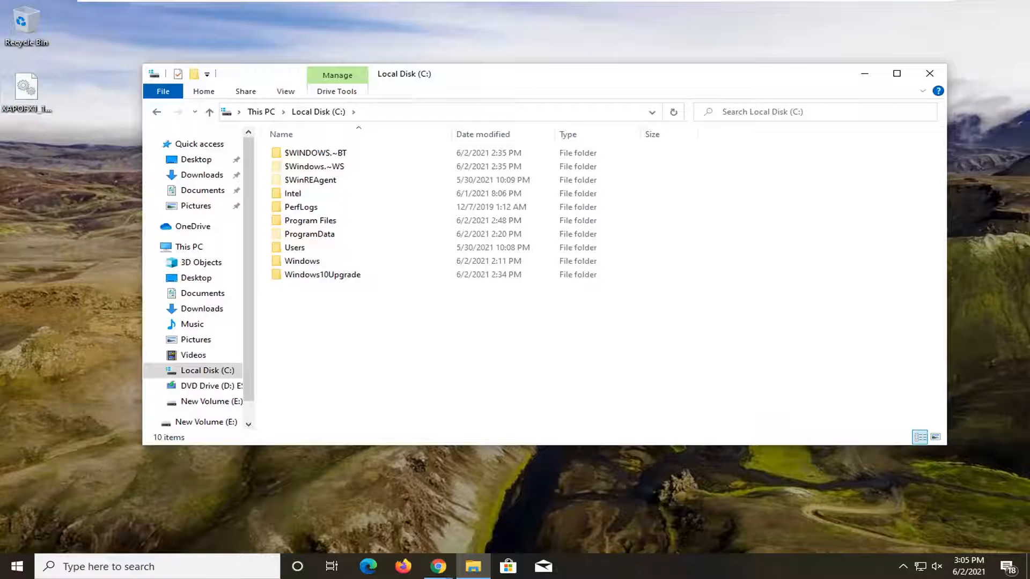
pyautogui.doubleClick(303, 260)
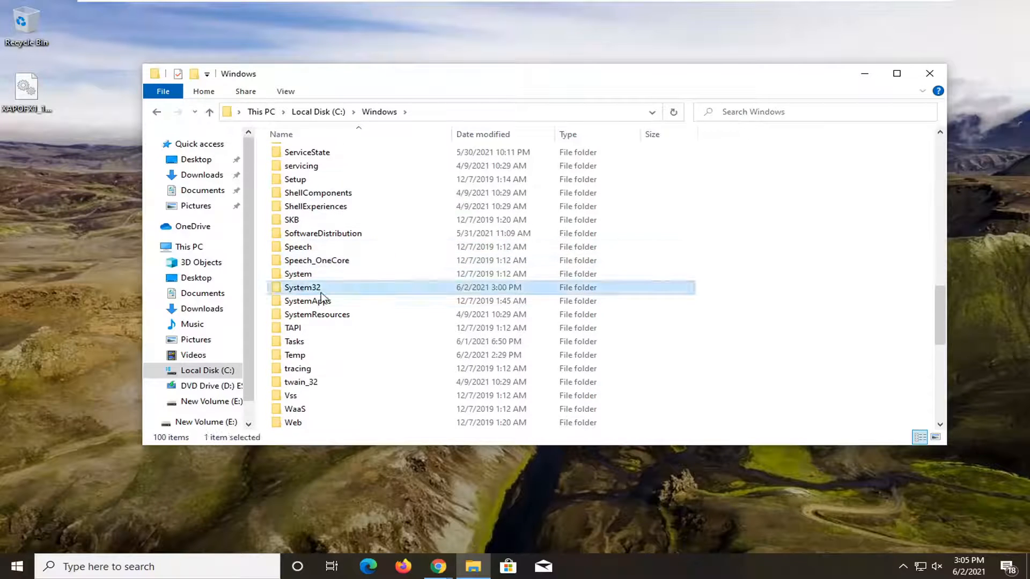
pyautogui.doubleClick(303, 288)
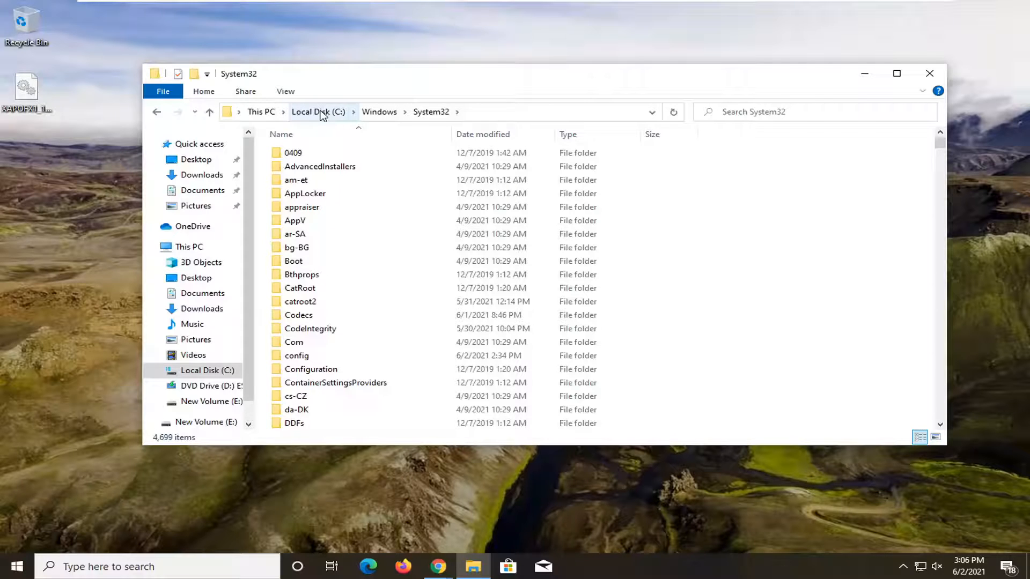
pyautogui.moveTo(427, 111)
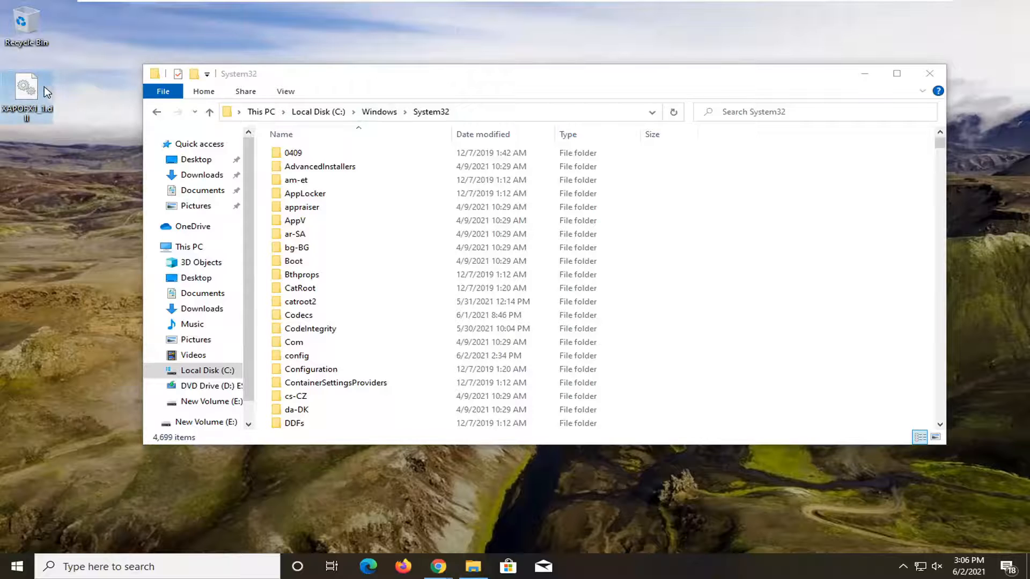
pyautogui.moveTo(23, 86)
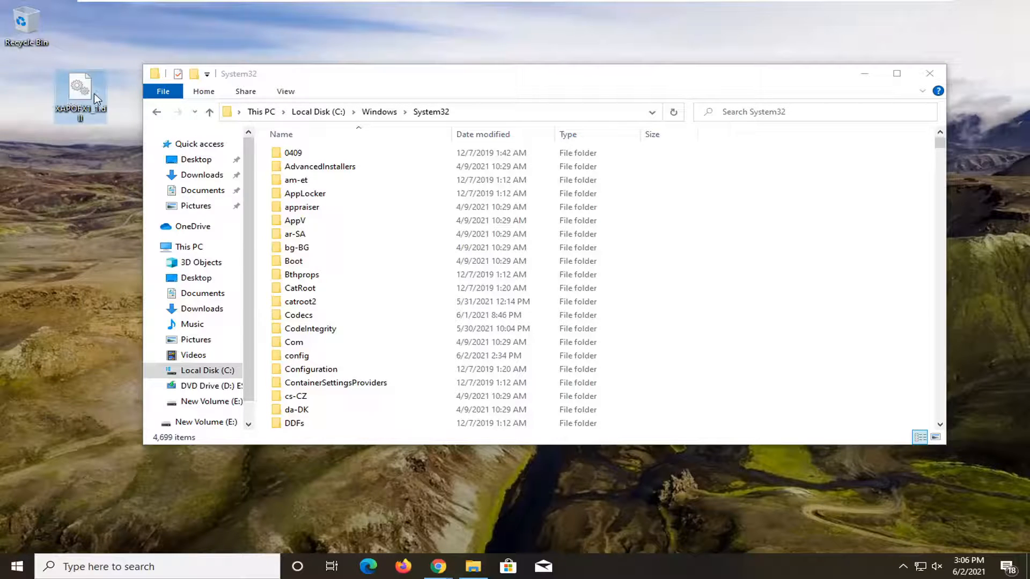
# Step: Move XAPOFX1_1.dll into System32, granting administrator permission, and close File Explorer
pyautogui.moveTo(81, 96); pyautogui.dragTo(807, 183)
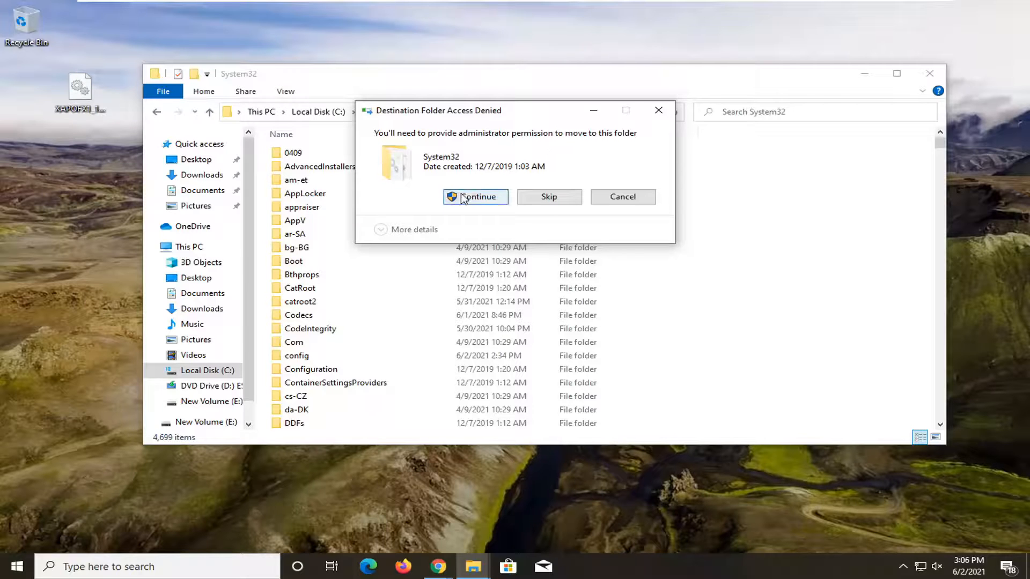
pyautogui.click(477, 198)
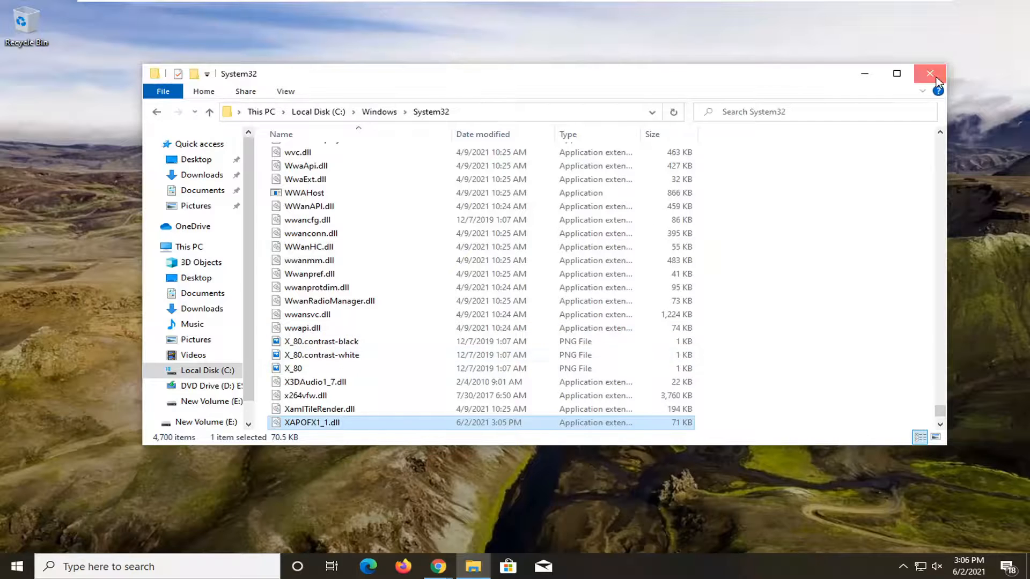
pyautogui.click(928, 73)
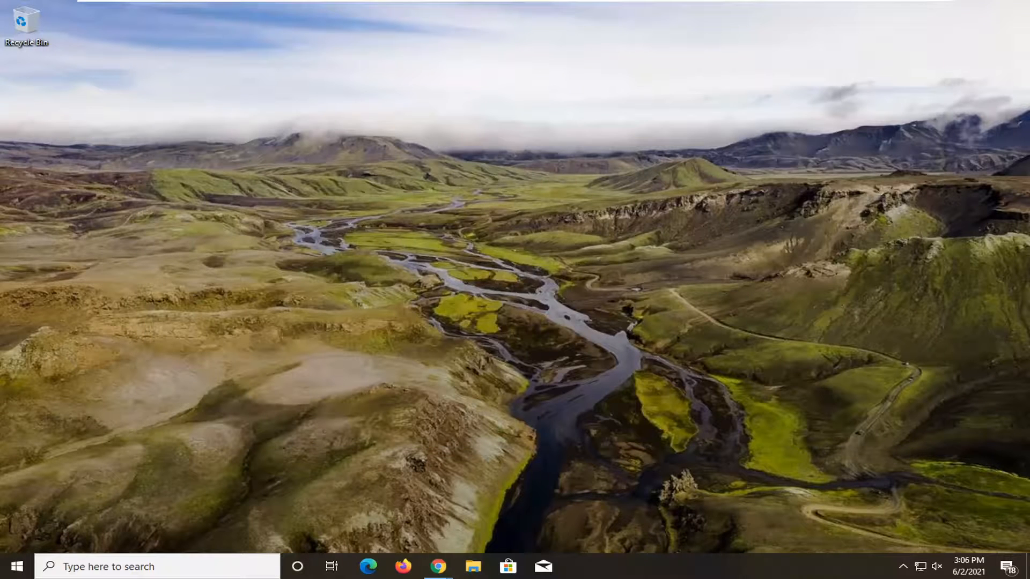